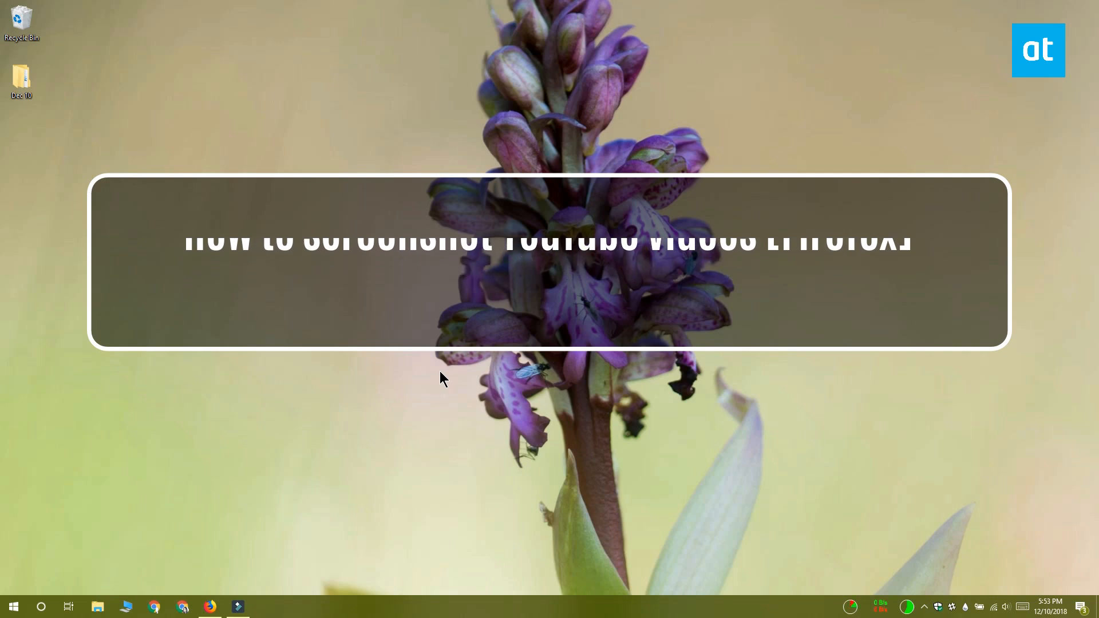
Bring Firefox forward from the taskbar, showing the YouTube Screenshot Button add-on page.
left_click(210, 606)
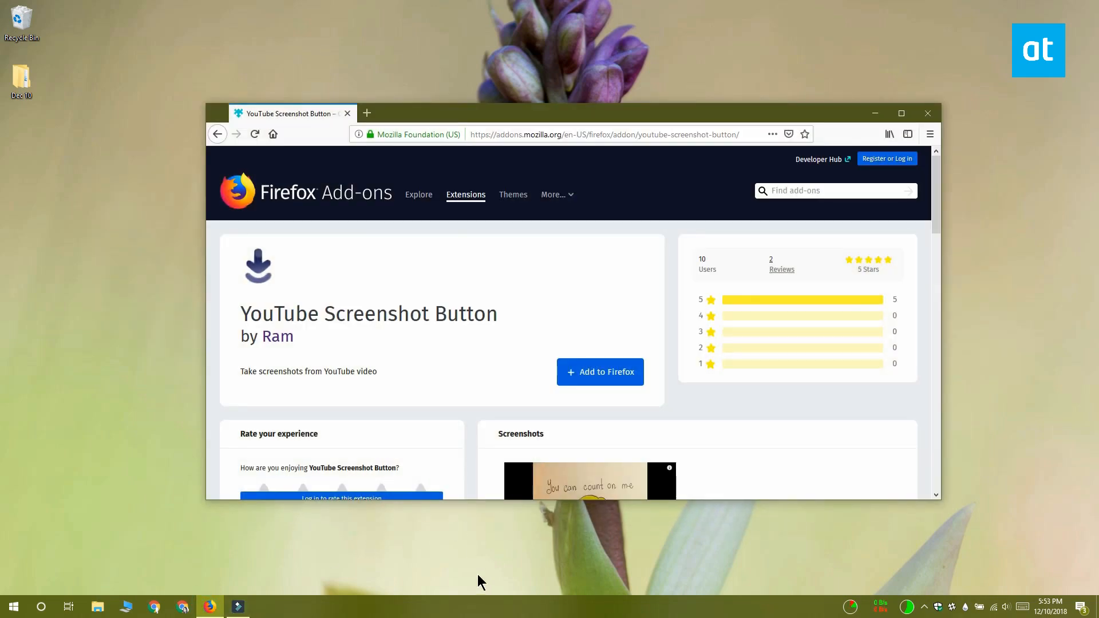
mouse_move(332, 425)
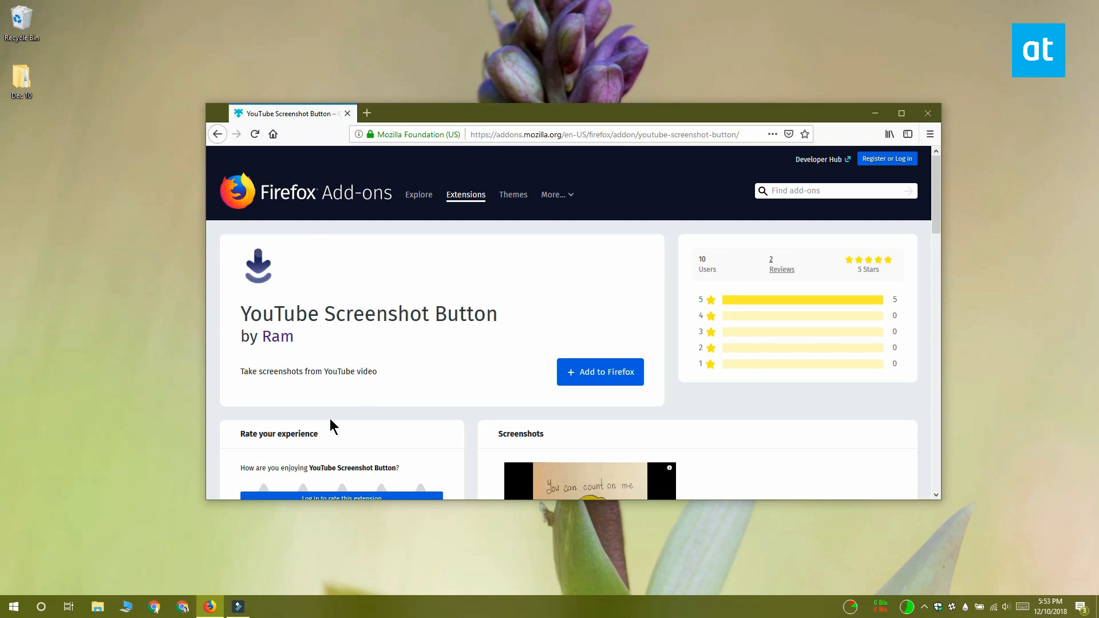
Add YouTube Screenshot Button to Firefox, grant its permissions, and open a new tab.
left_click(601, 372)
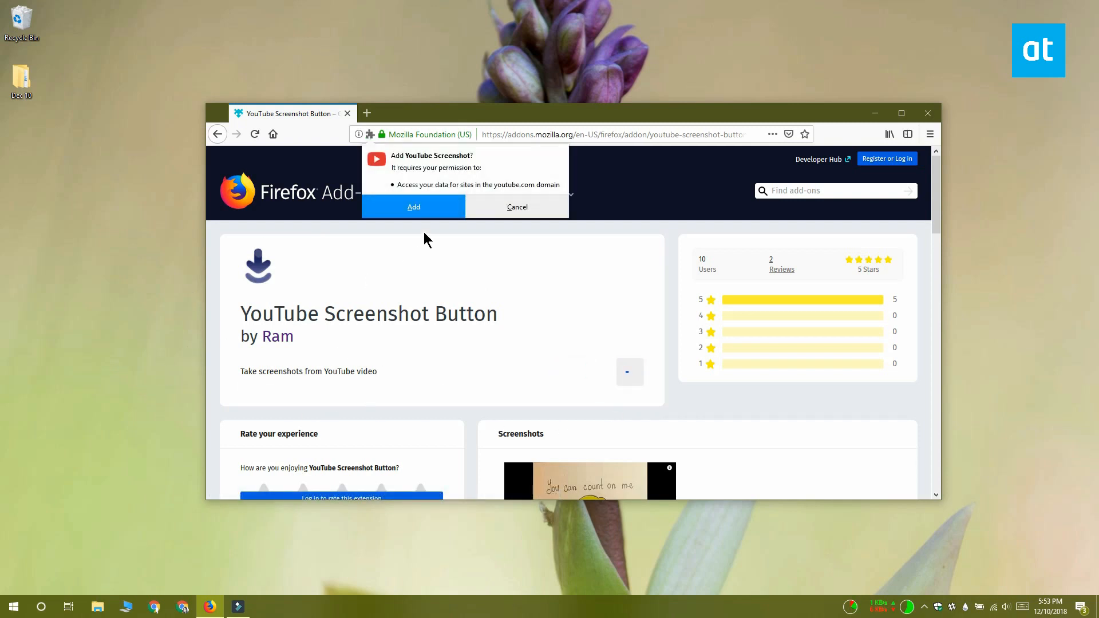
left_click(414, 207)
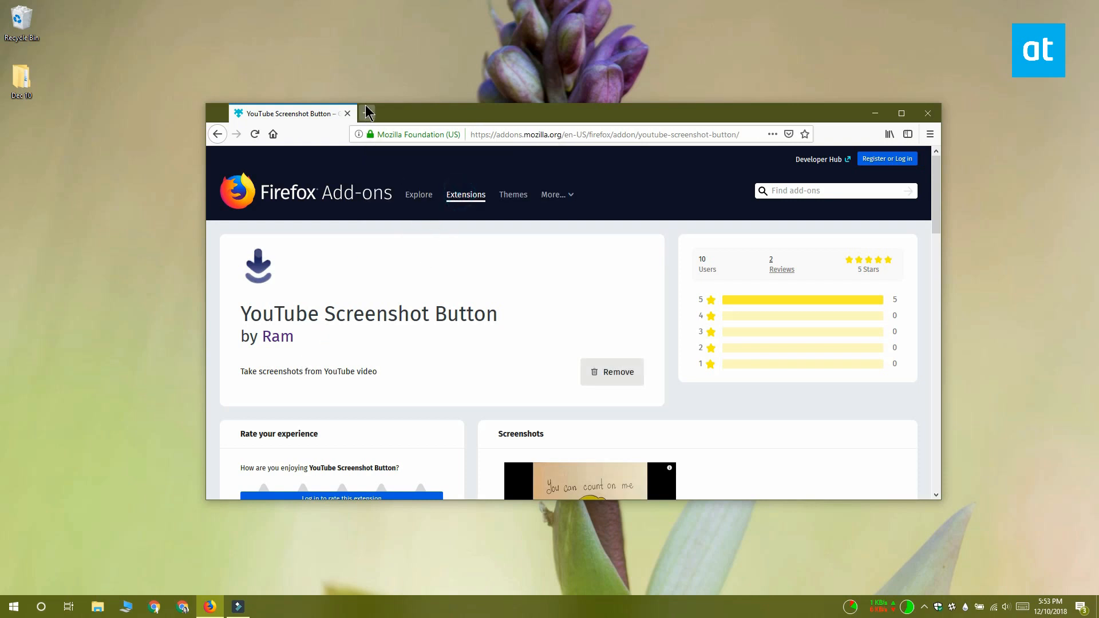
left_click(367, 113)
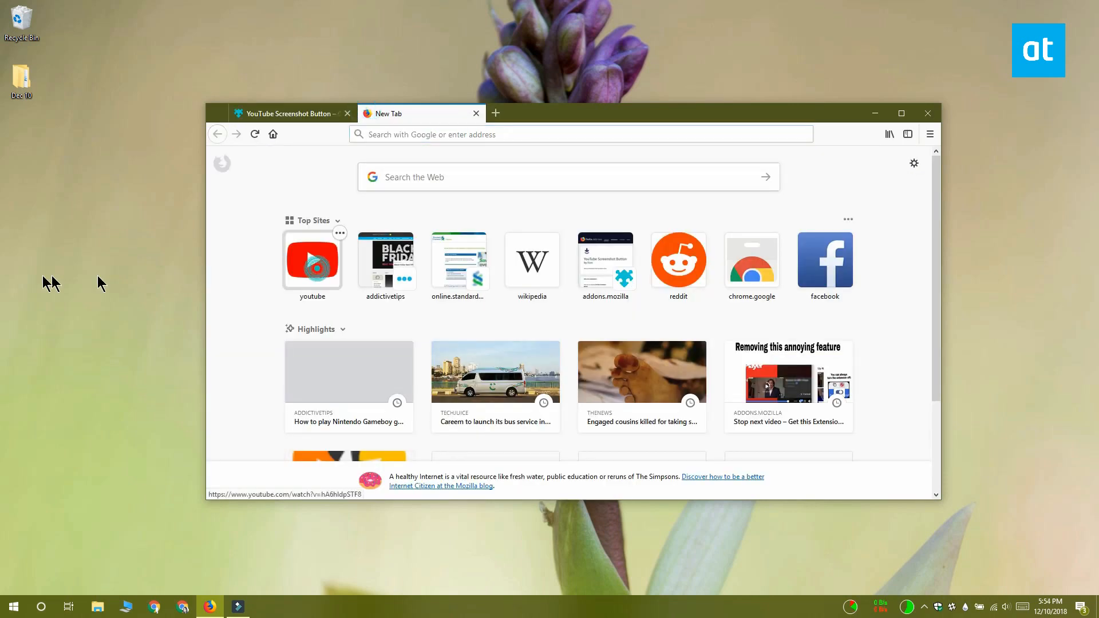
Go to YouTube from the new tab's Top Sites.
left_click(312, 260)
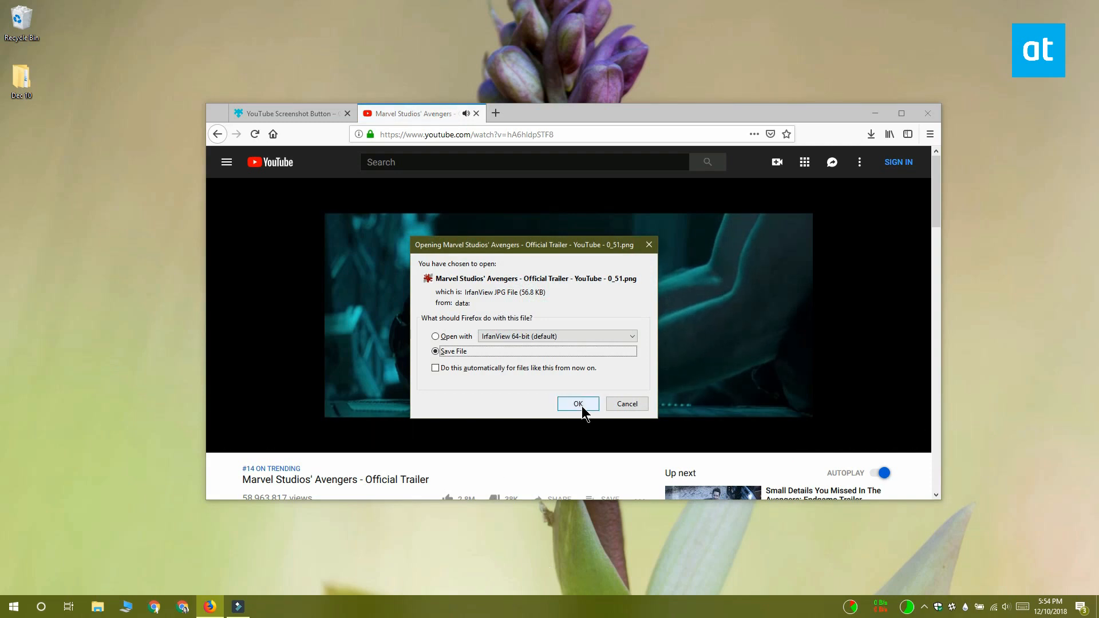
Save the trailer screenshot, open it from Downloads in IrfanView, accept the .jpg rename, and close IrfanView.
left_click(578, 404)
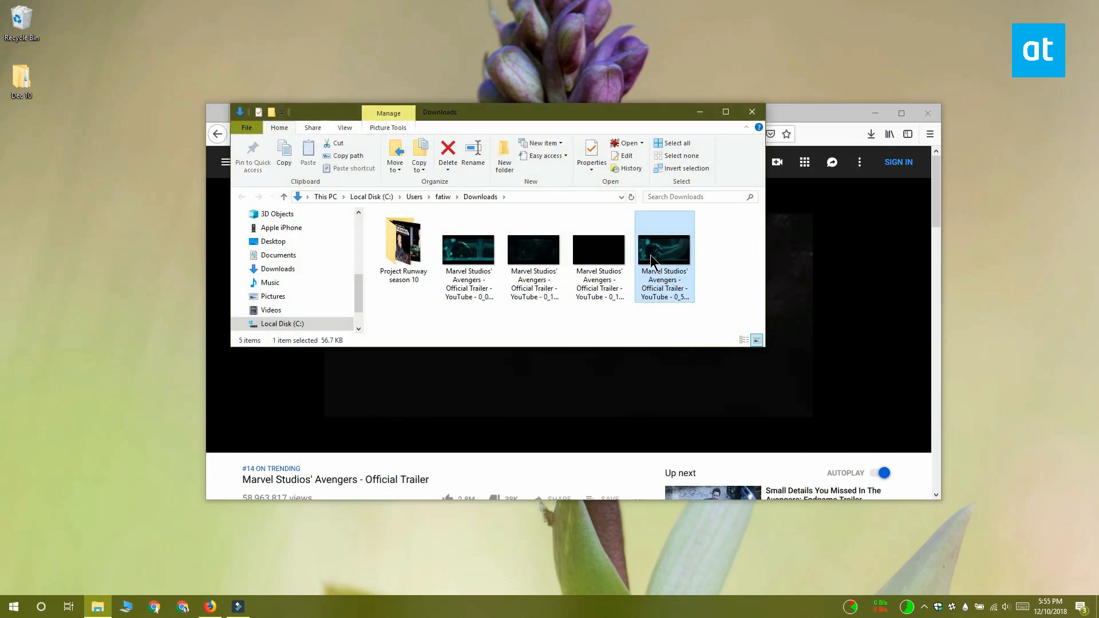
double_click(664, 247)
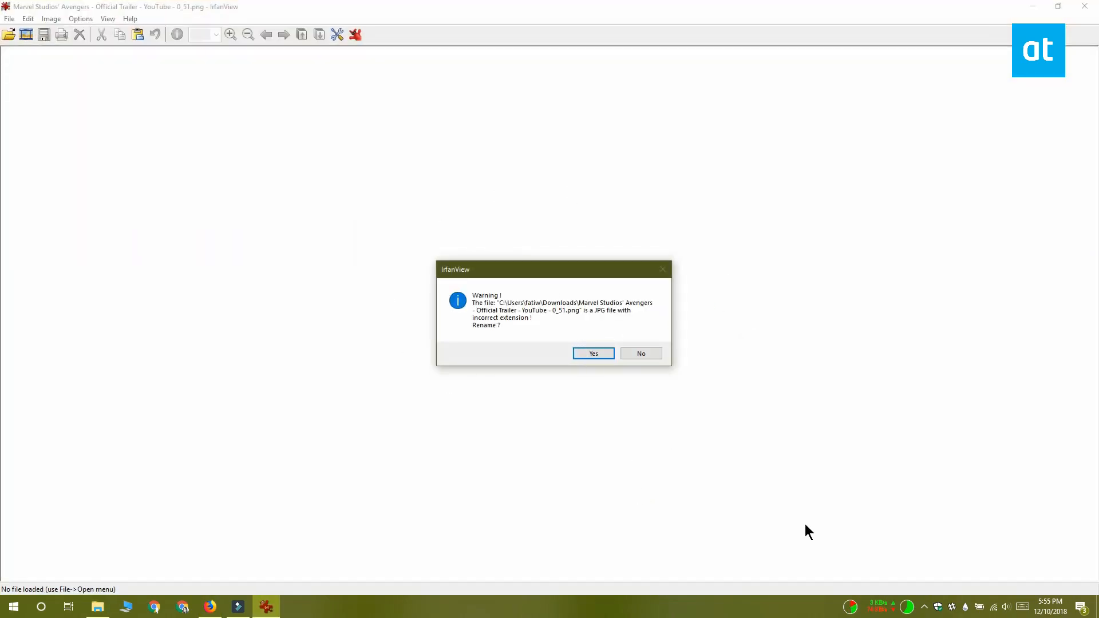
left_click(593, 354)
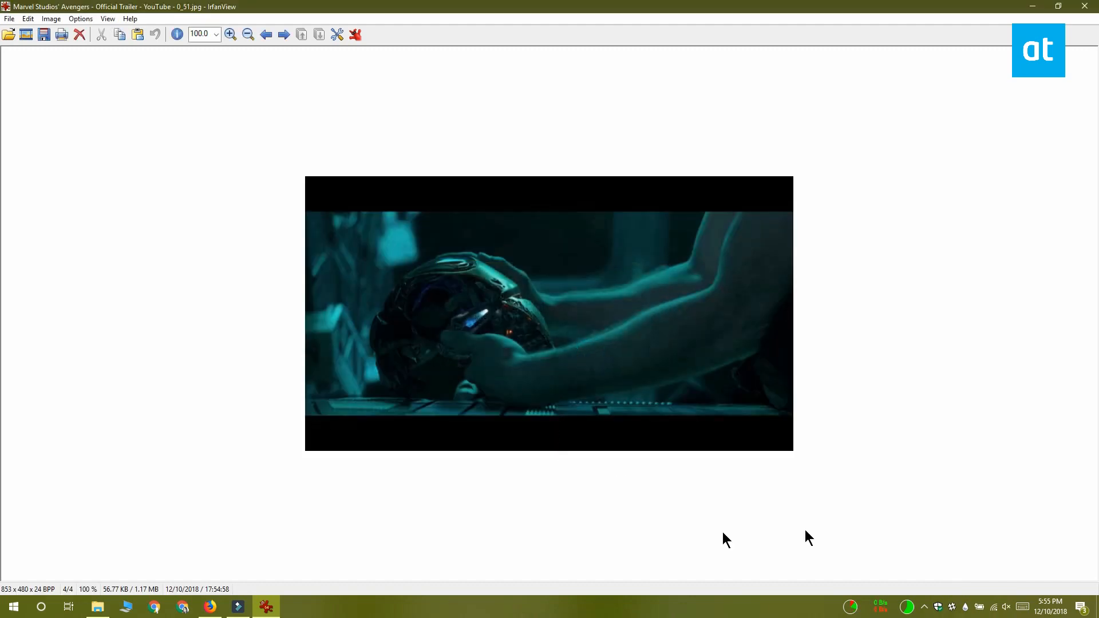
mouse_move(1085, 7)
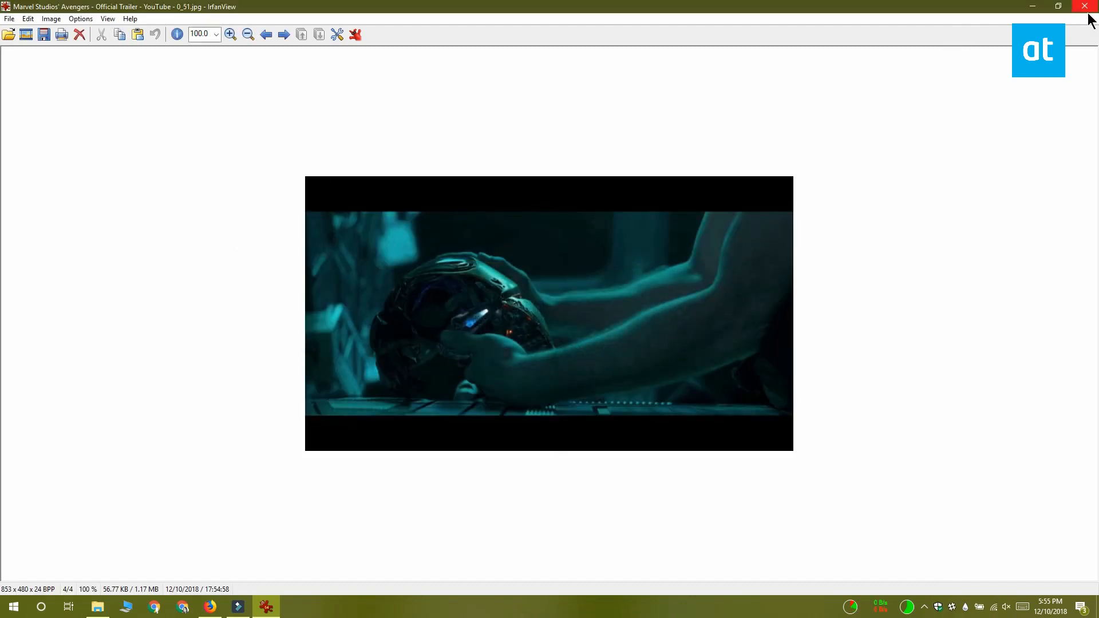
left_click(1082, 6)
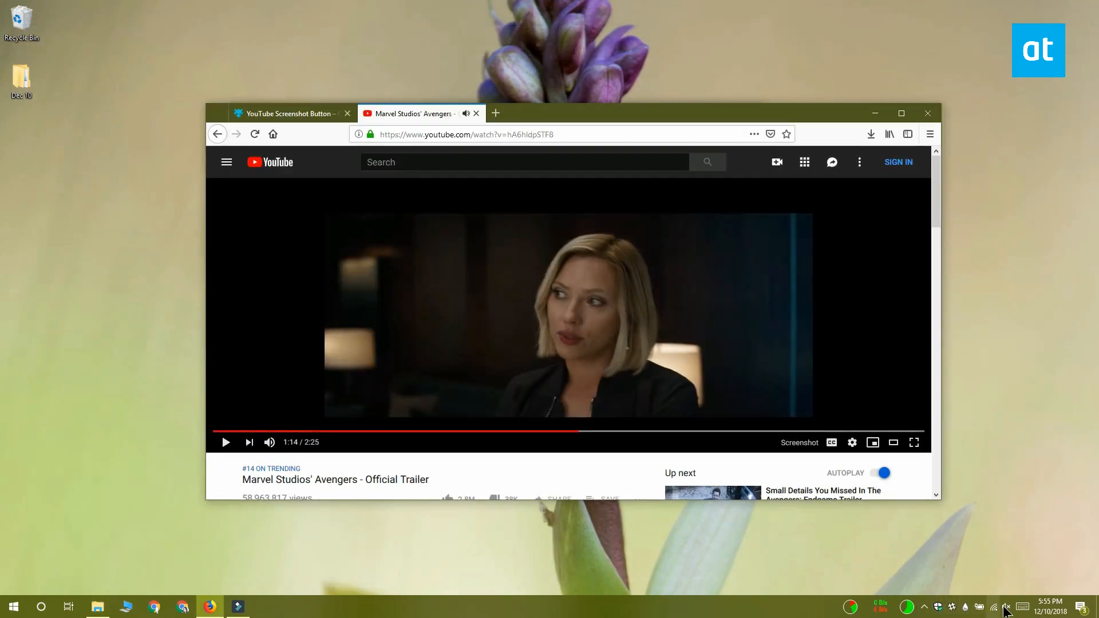
Close the Firefox window and confirm closing both open tabs.
left_click(914, 443)
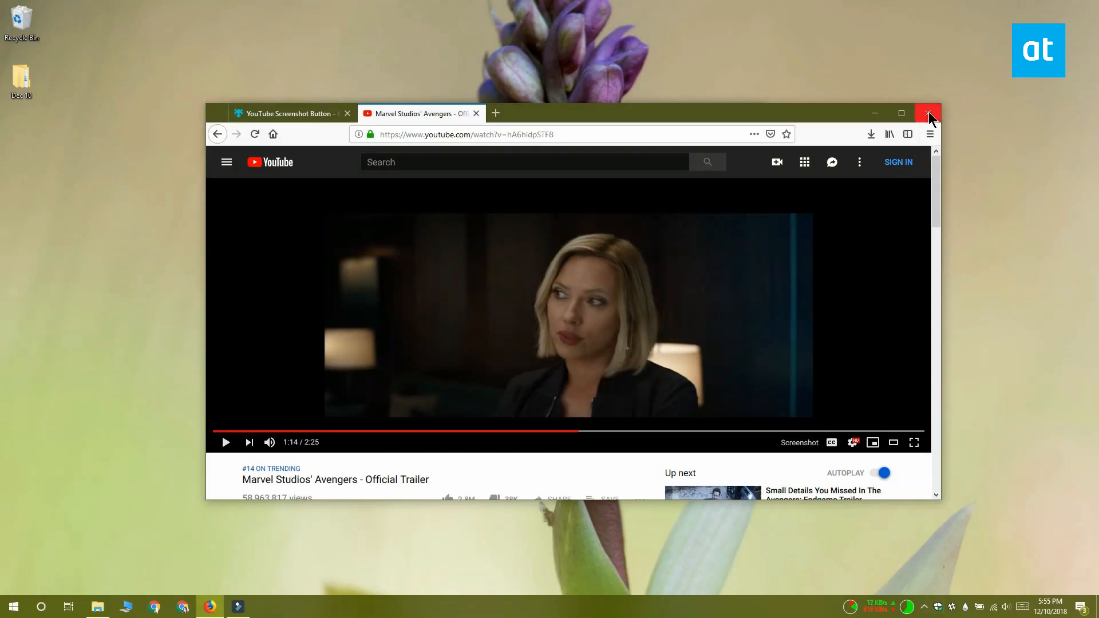
left_click(928, 114)
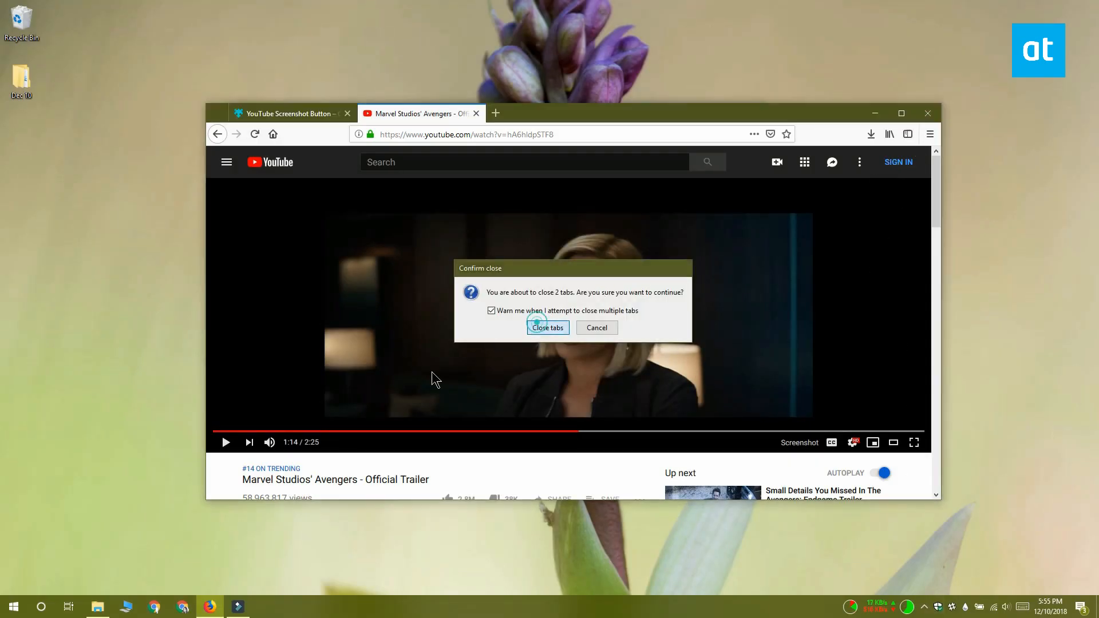
left_click(548, 328)
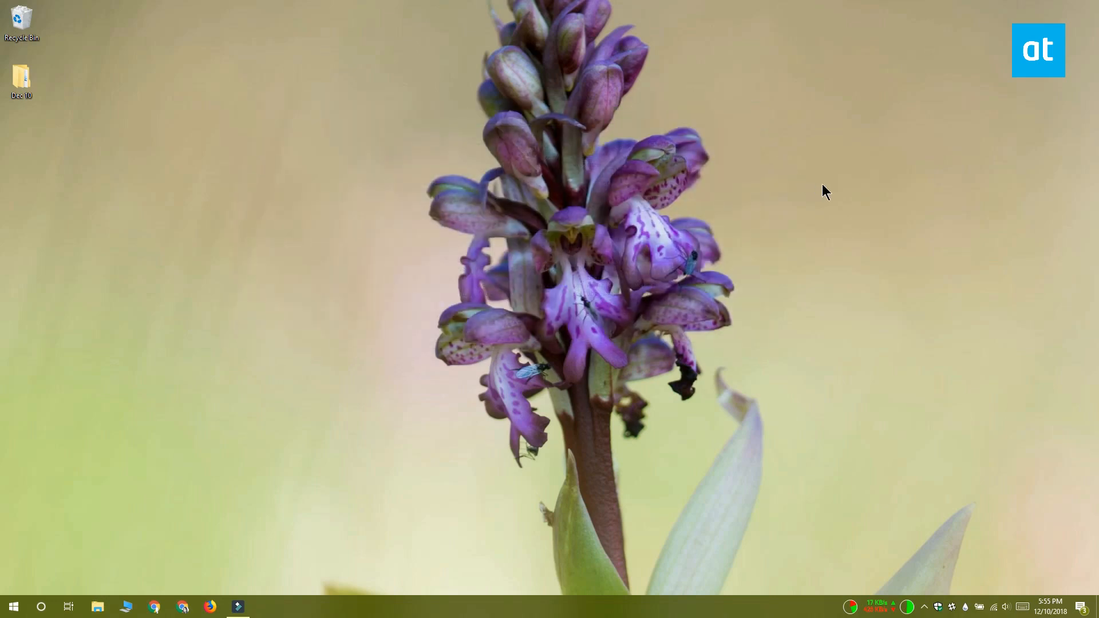